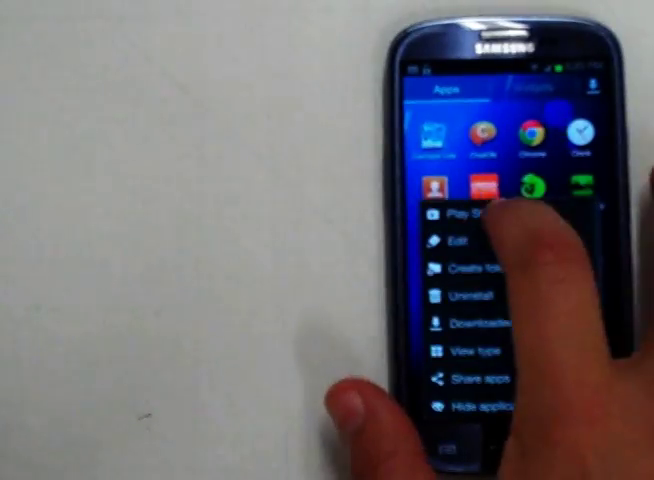
Open the Google Play Store to install the Orweb browser.
click(468, 215)
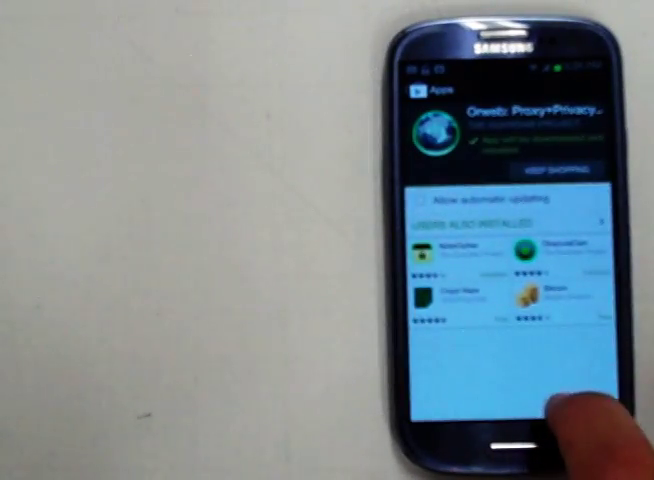
Launch Orbot and advance past the welcome, warning and permissions wizard pages.
click(517, 442)
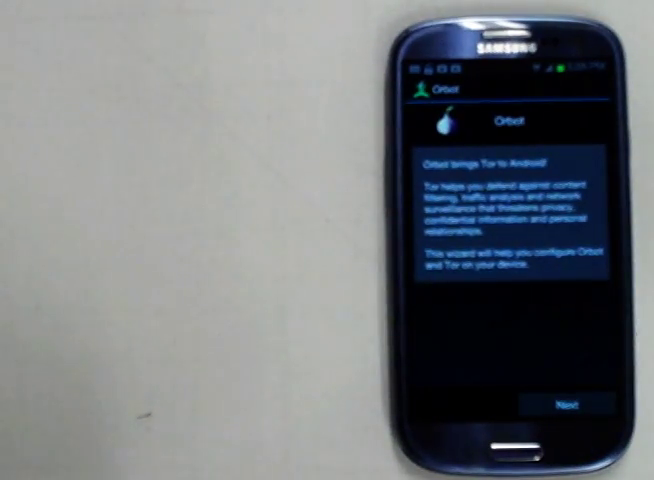
click(564, 404)
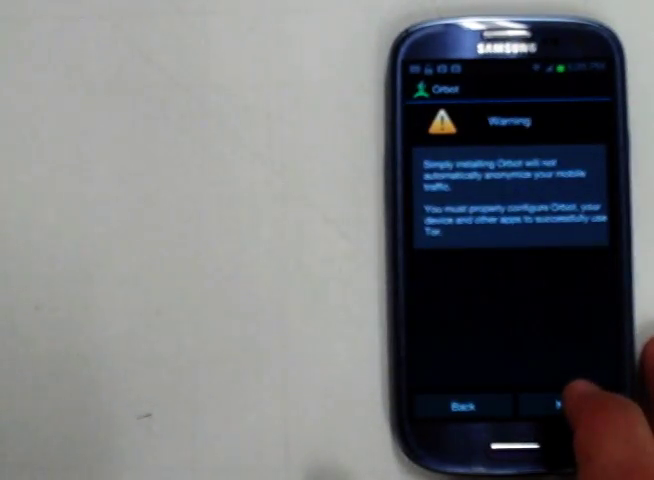
click(562, 405)
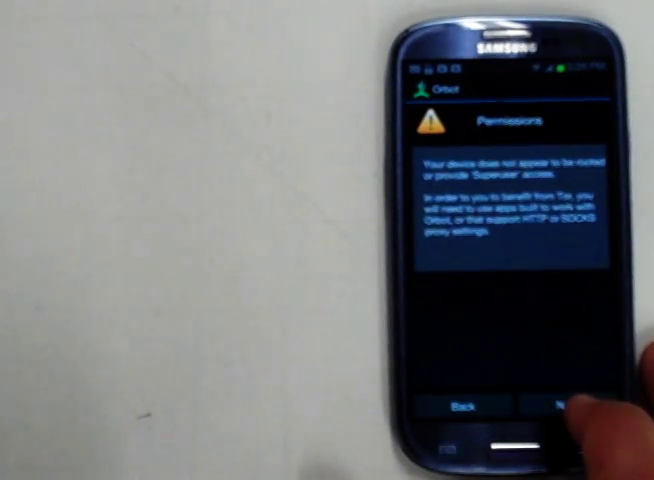
click(575, 407)
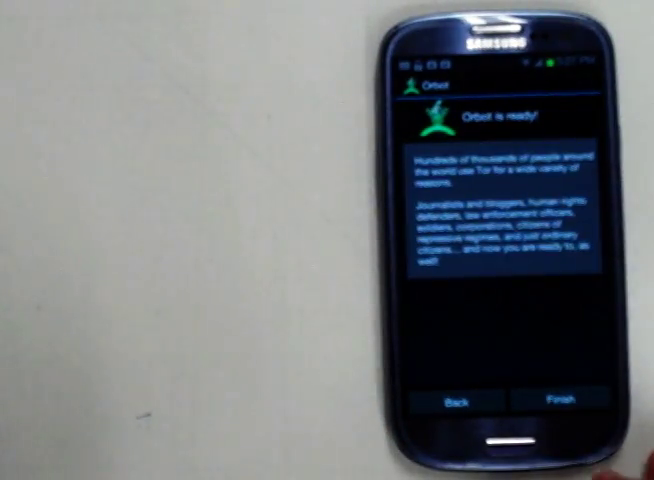
Finish the setup wizard and activate the power button to connect to Tor.
click(556, 397)
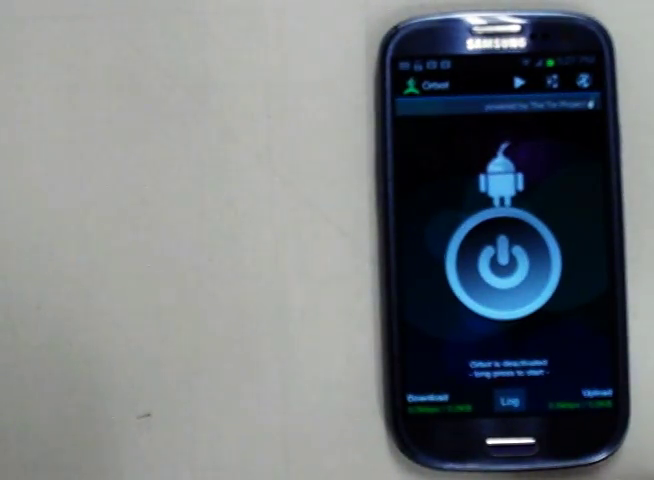
click(502, 262)
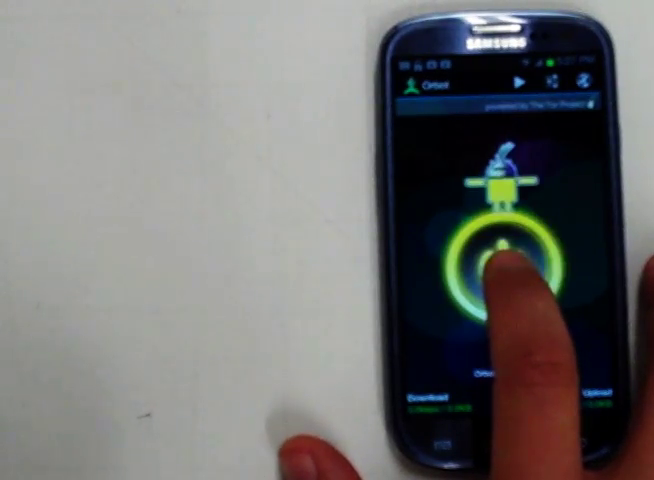
click(505, 265)
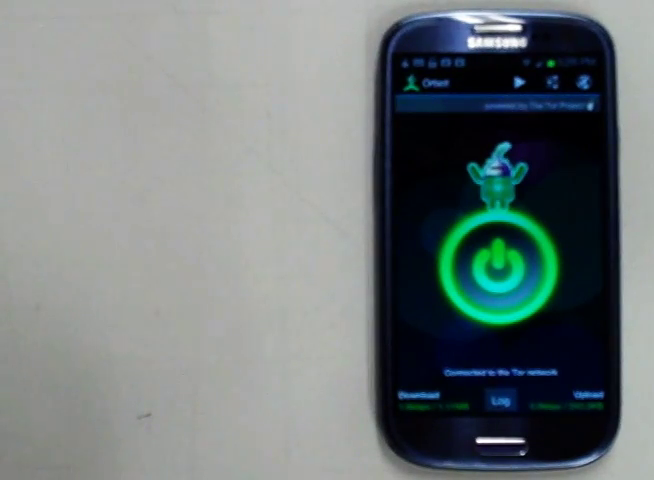
Open Orbot's Settings and scroll down to the Bridges section.
click(490, 260)
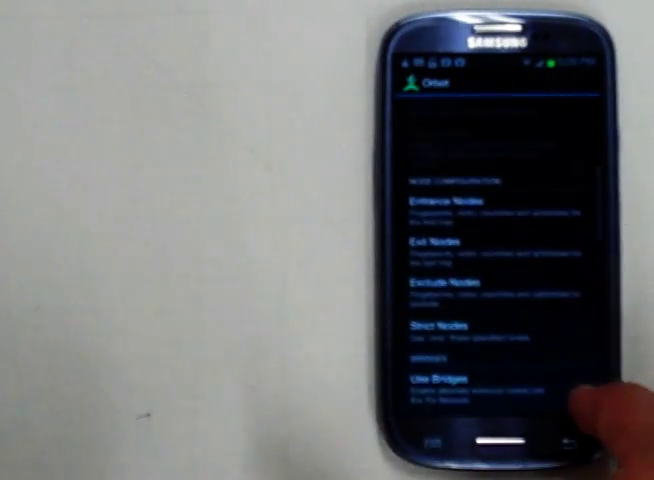
scroll(down, 3)
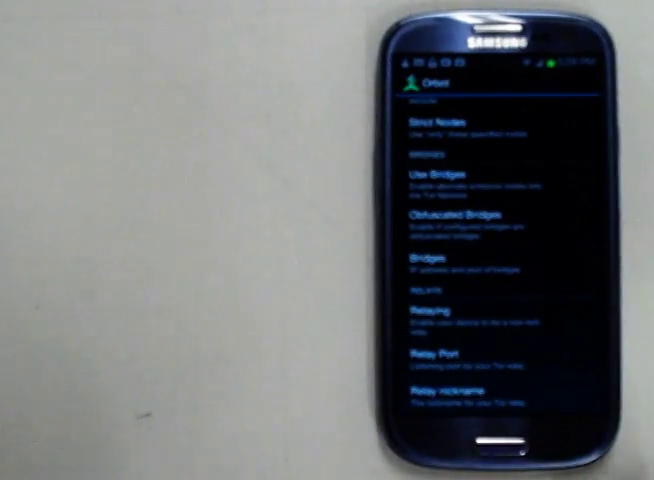
scroll(down, 3)
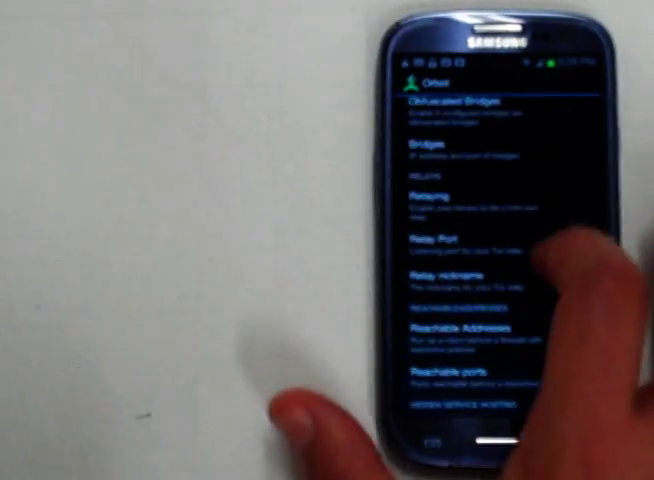
scroll(down, 3)
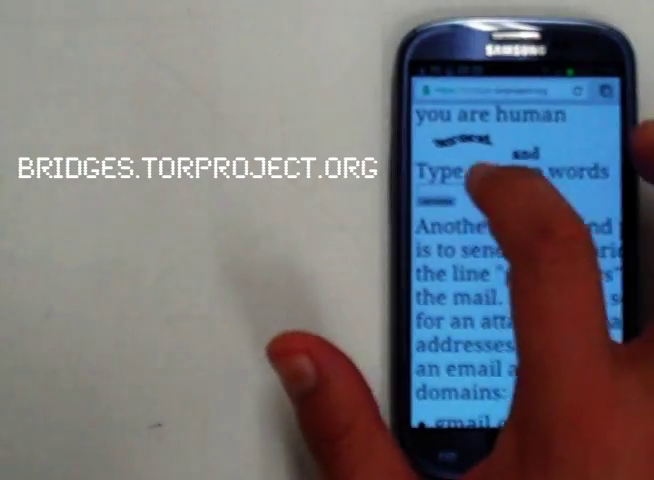
Enter the captcha words on bridges.torproject.org and scroll through the bridge relay page.
click(475, 213)
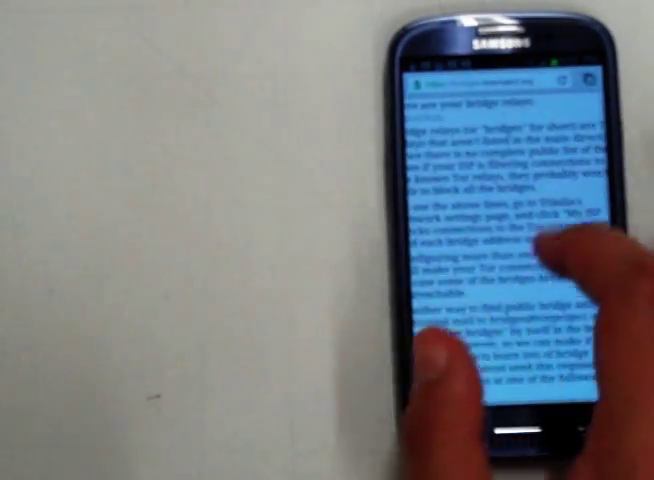
scroll(down, 3)
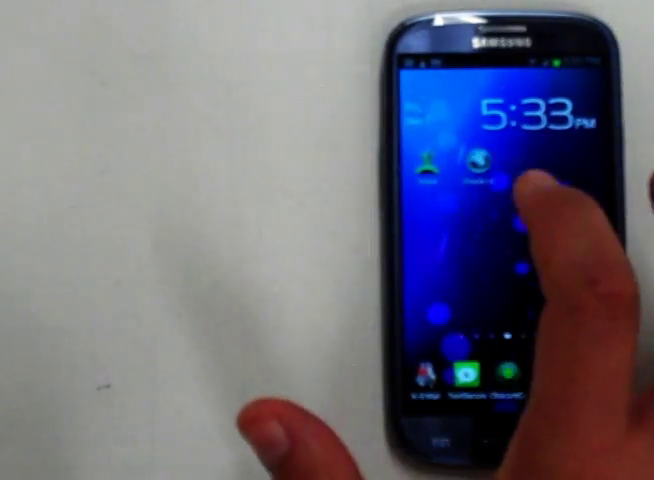
Launch Orweb from the home screen to load check.torproject.org.
click(485, 168)
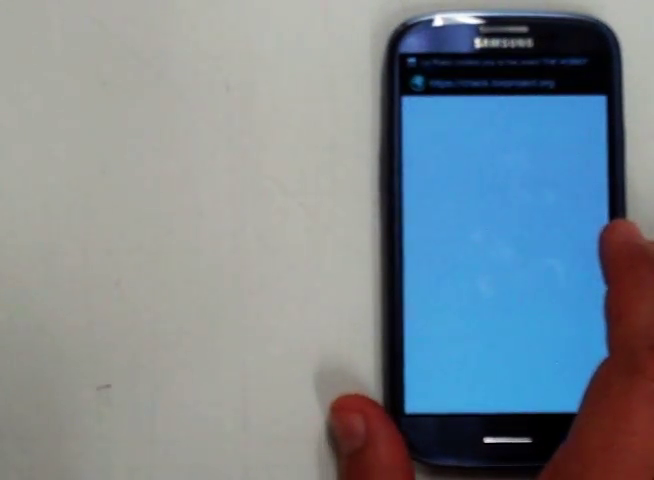